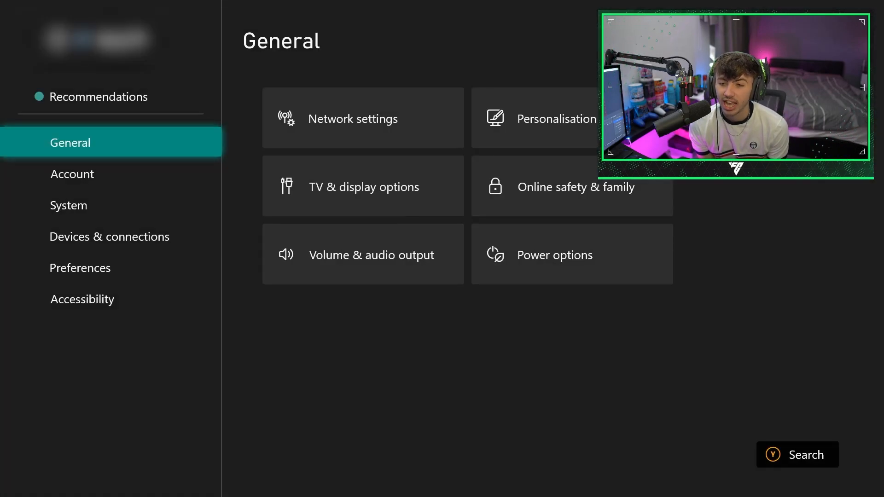
Switch from General to the System page in the Settings sidebar.
{"action": "left_click", "coordinate": [68, 204]}
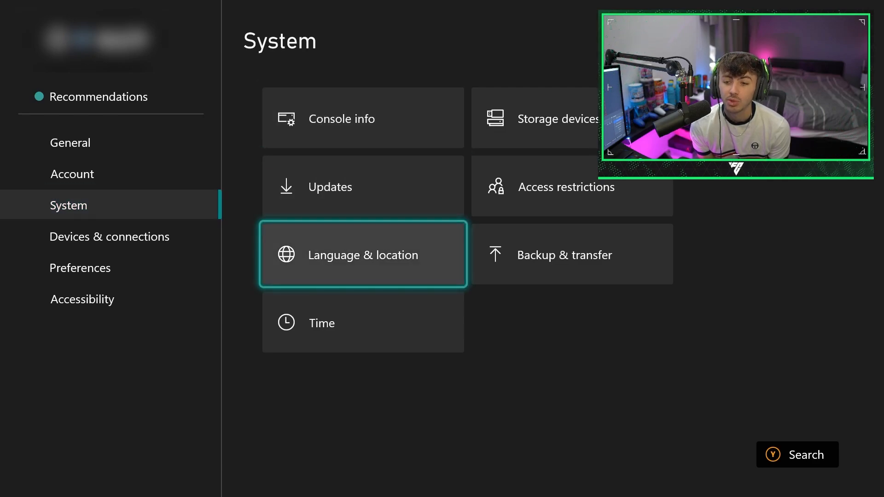
Set location and language region to New Zealand, with keyboard English (Canada).
{"action": "left_click", "coordinate": [363, 254]}
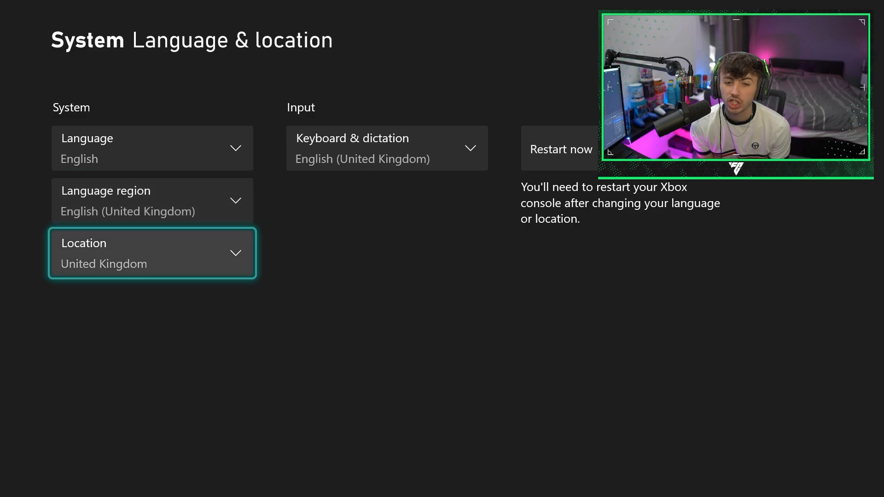
{"action": "left_click", "coordinate": [152, 253]}
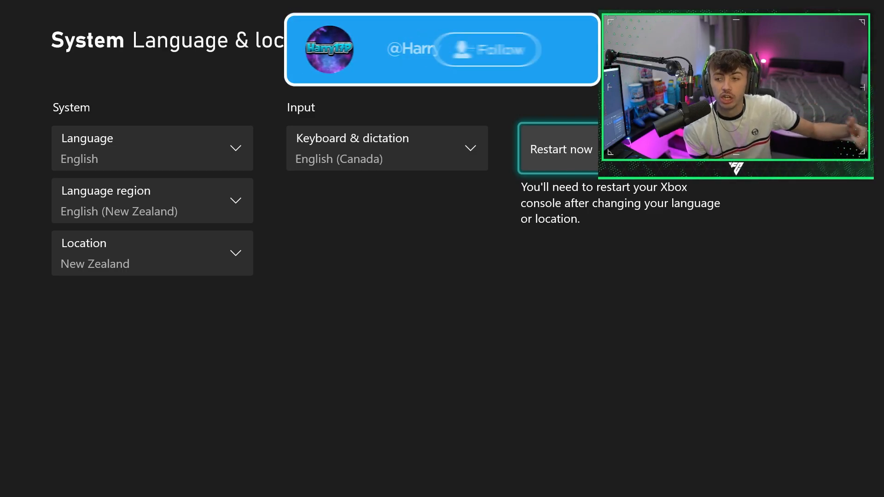
{"action": "left_click", "coordinate": [487, 49]}
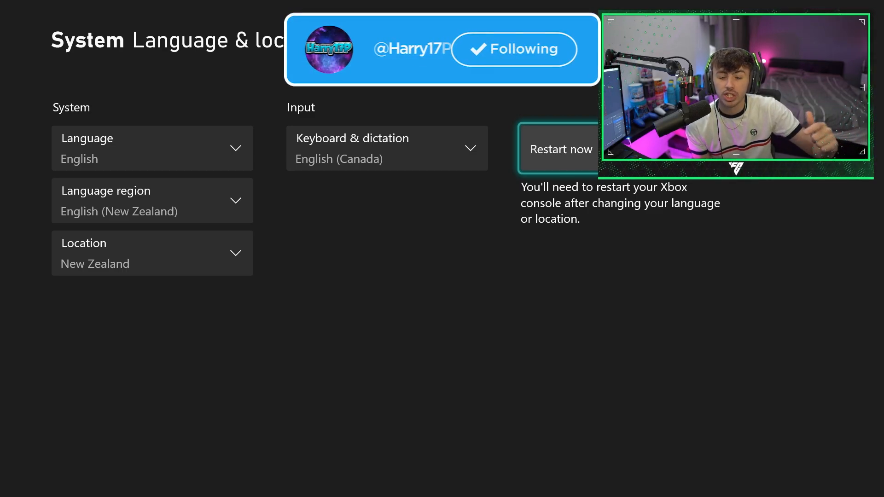